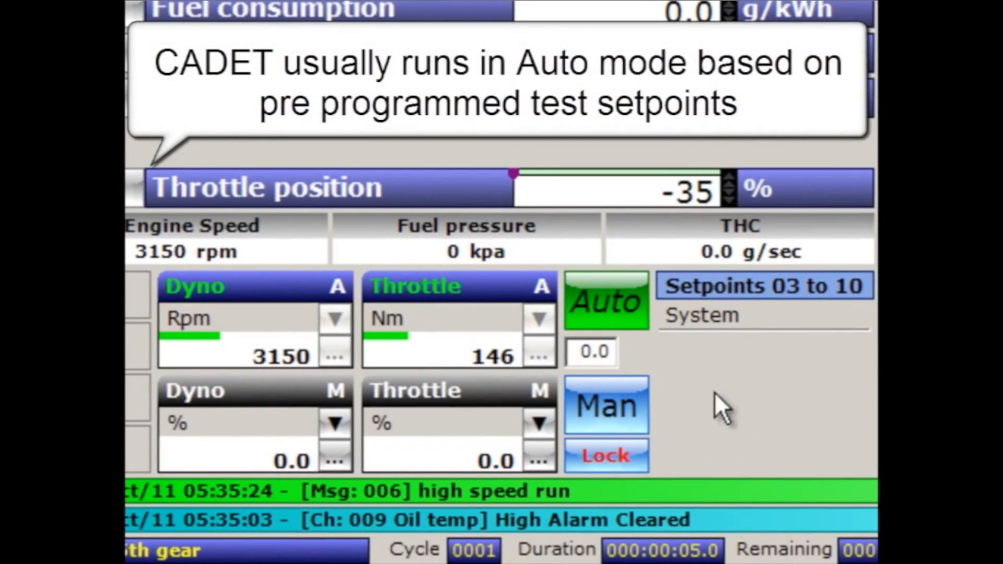
mouse_move(614, 422)
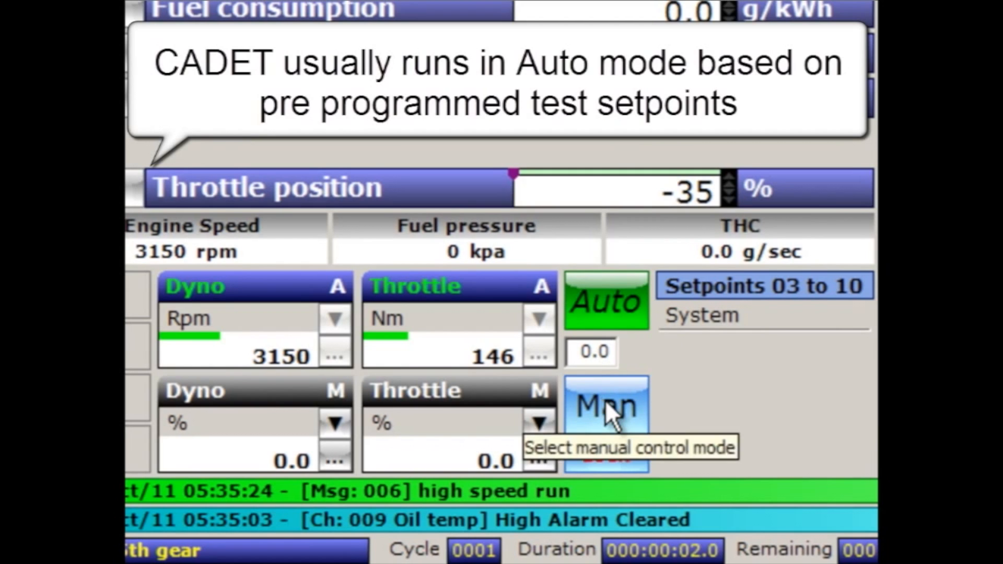
- Switch to manual control and set Throttle 50% with a 10 sec ramp
click(606, 404)
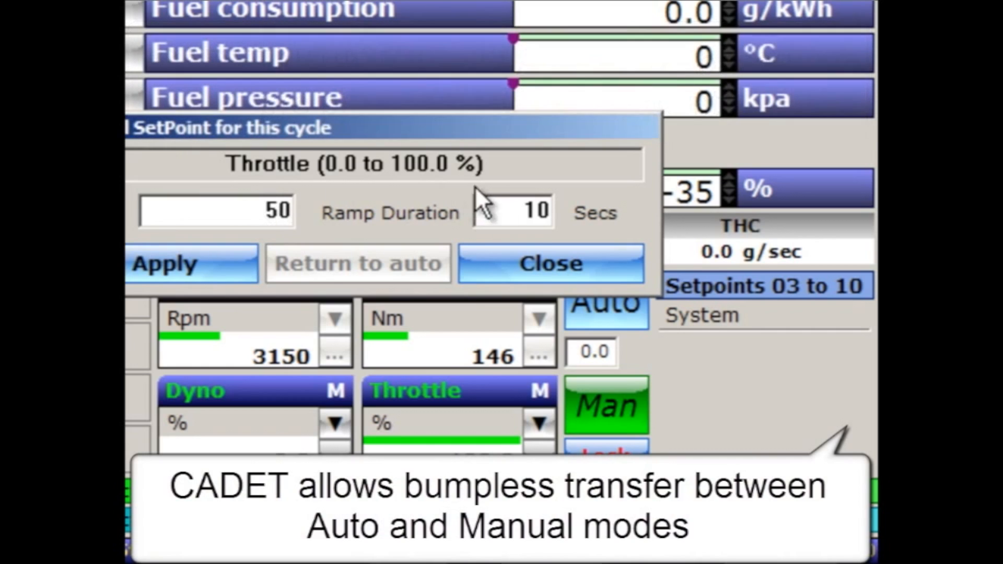
click(550, 263)
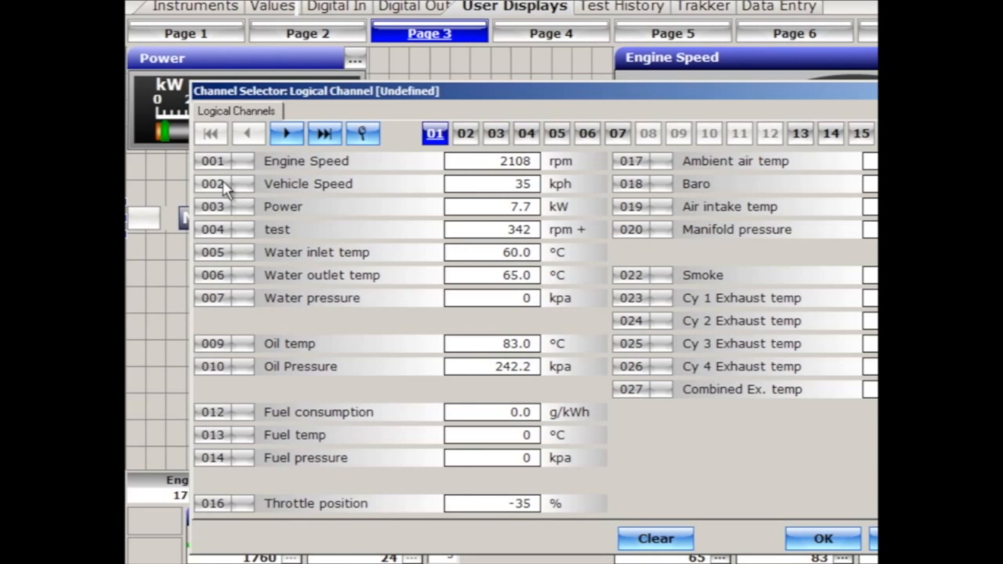
- Place a value bar for logical channel 003 Power on user display Page 3
click(303, 206)
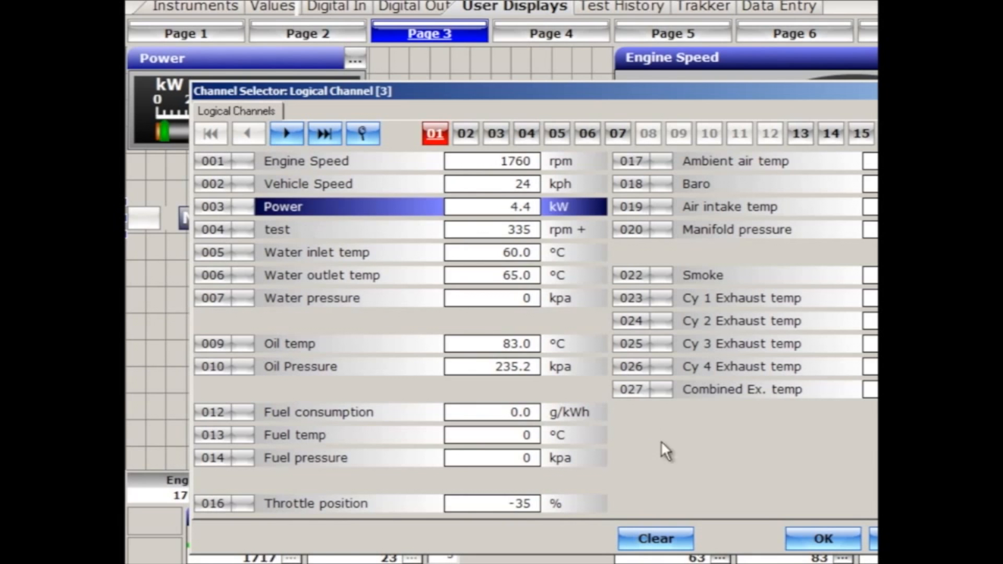
click(823, 539)
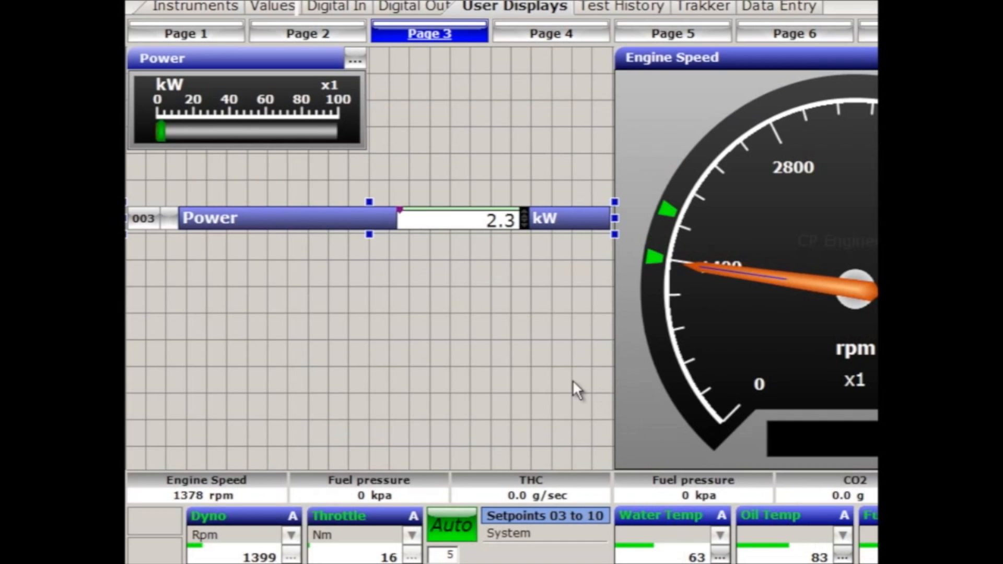
click(501, 44)
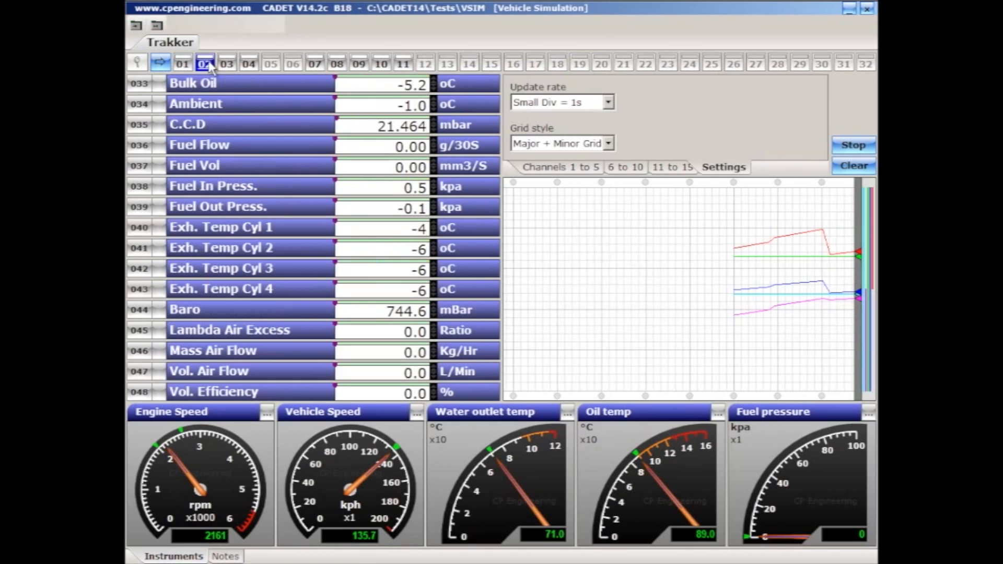
- Show Trakker channel page 02, listing channels 033–048
click(226, 65)
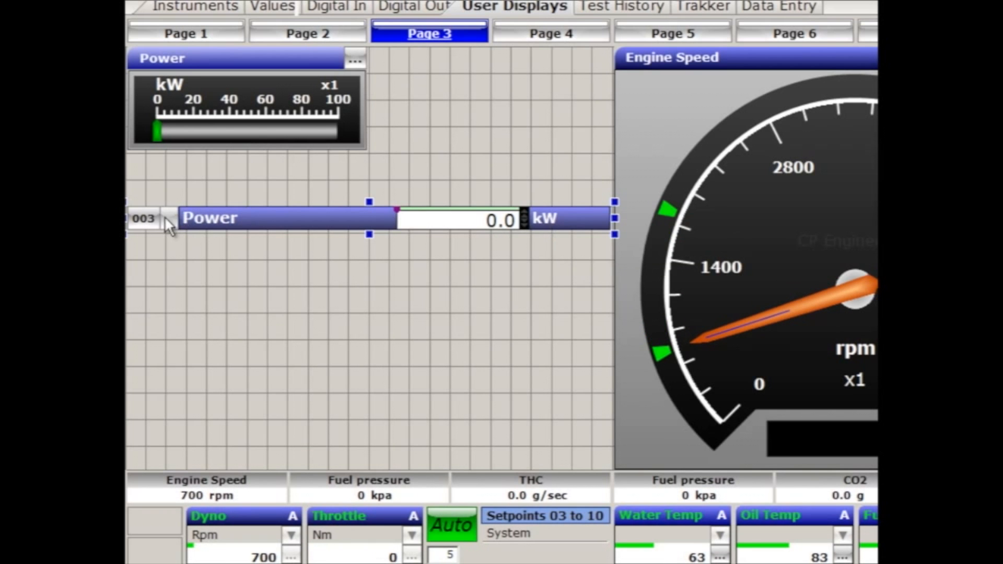
mouse_move(416, 199)
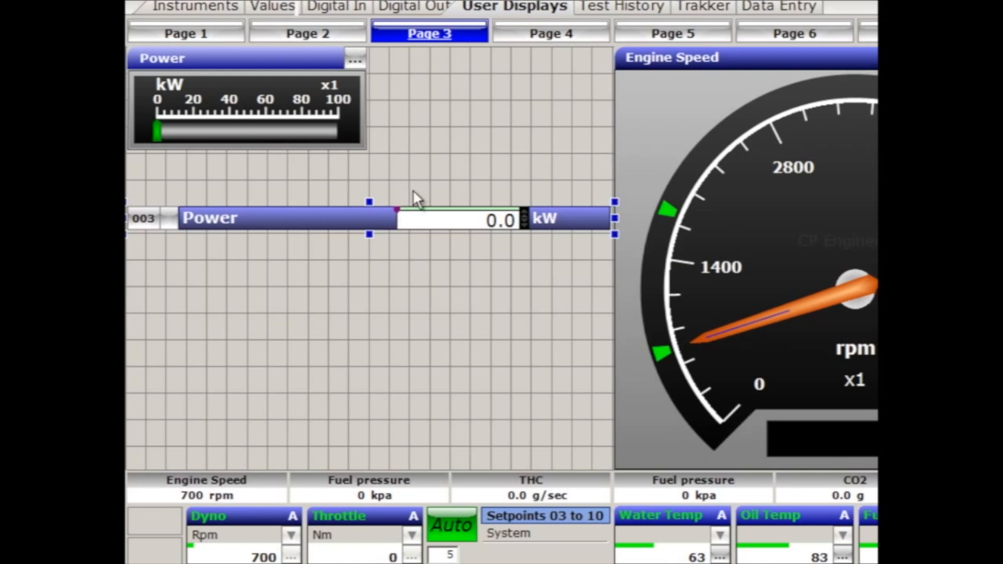